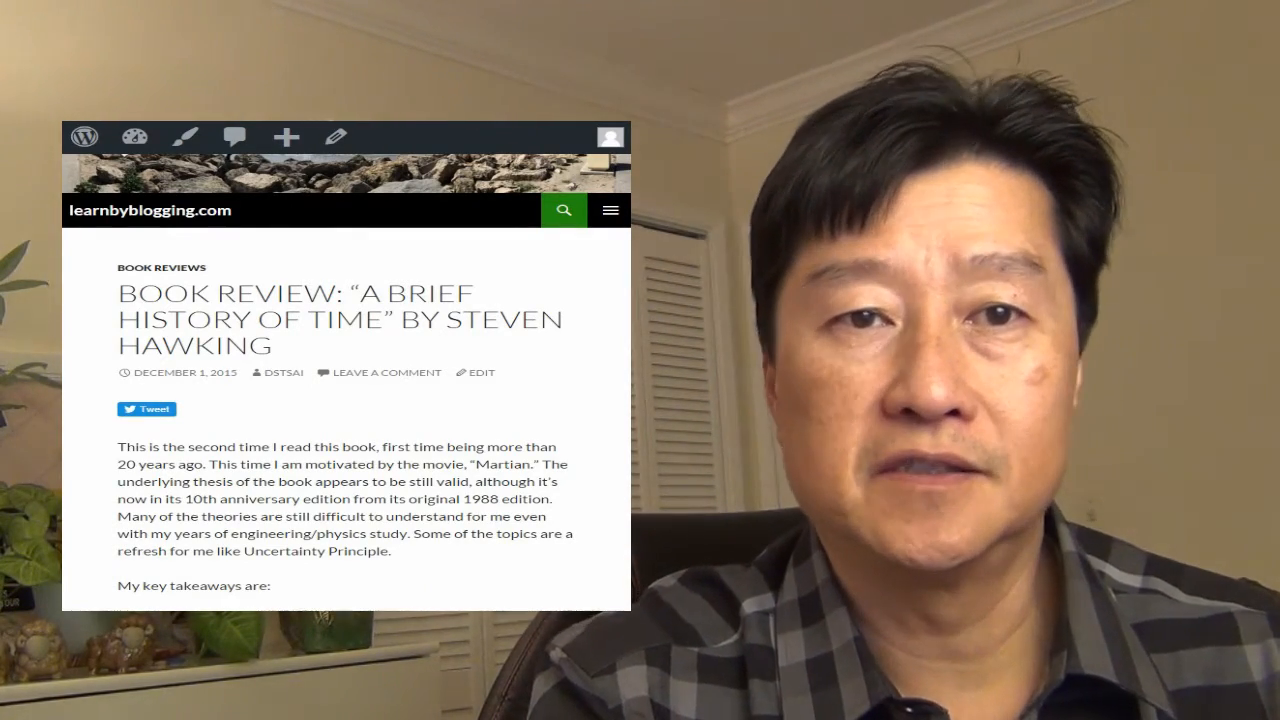
scroll(down, 3)
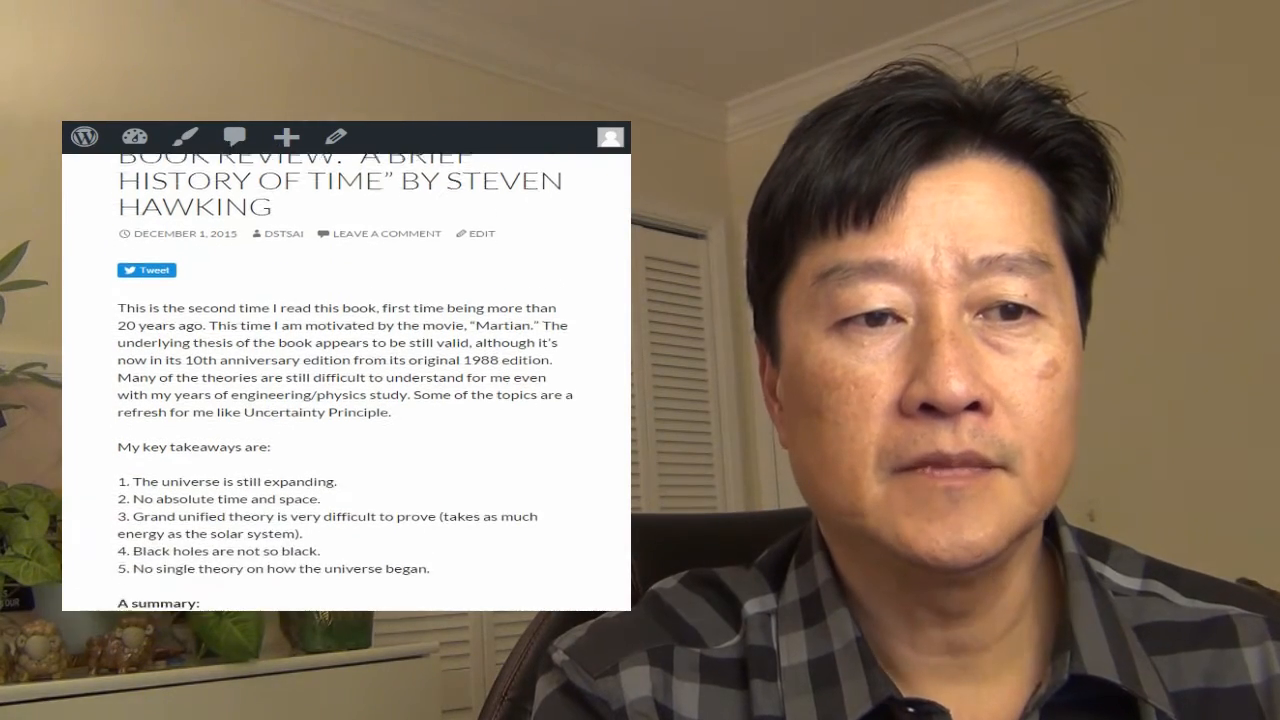
scroll(down, 3)
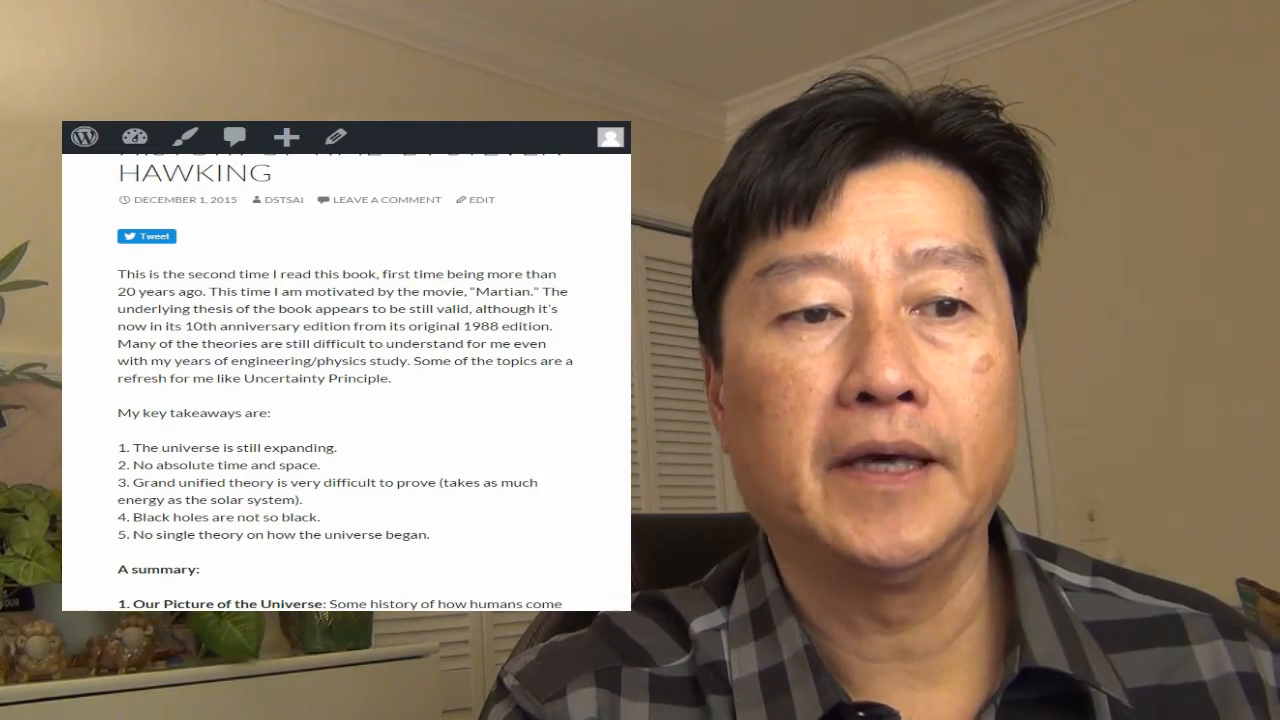
scroll(down, 3)
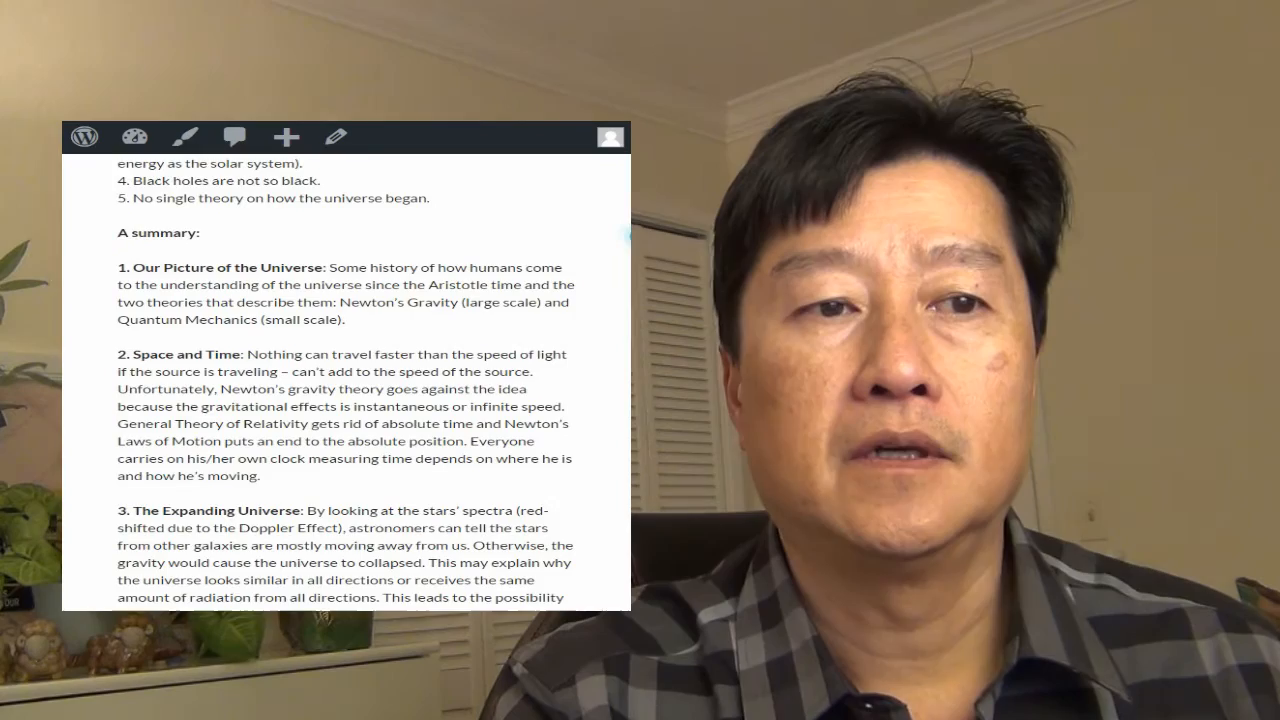
scroll(down, 3)
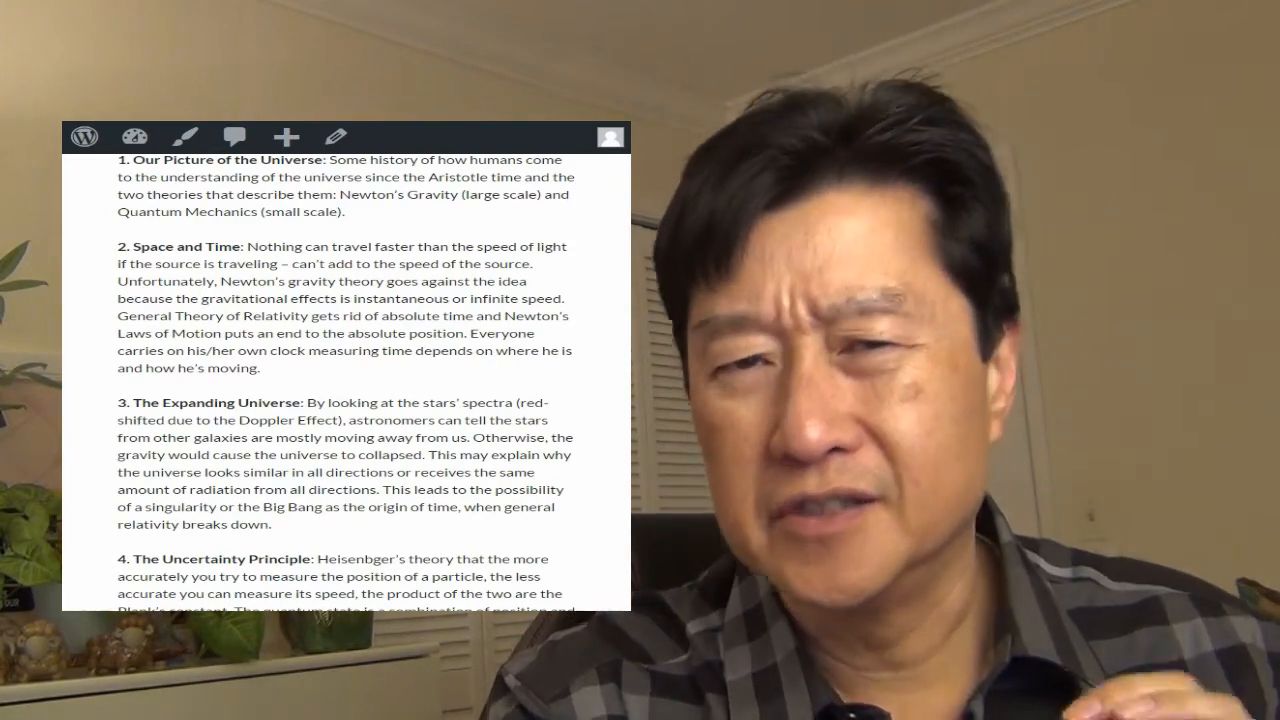
scroll(down, 3)
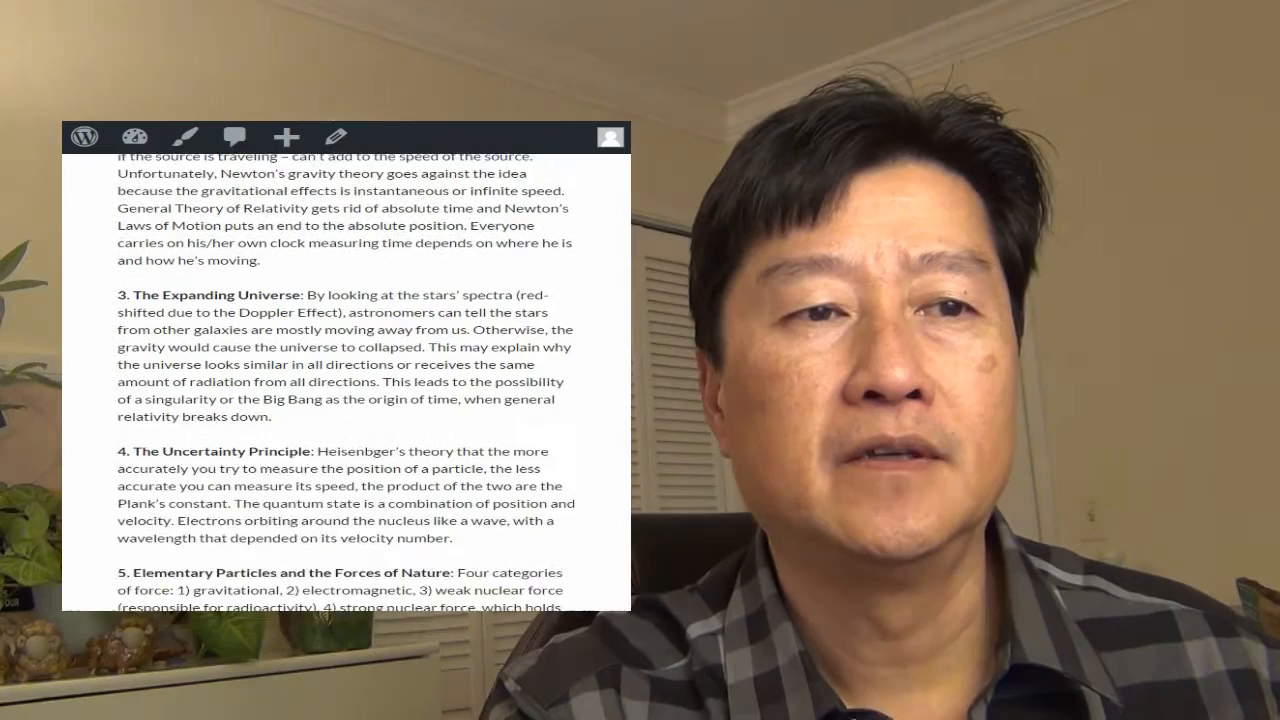
scroll(down, 3)
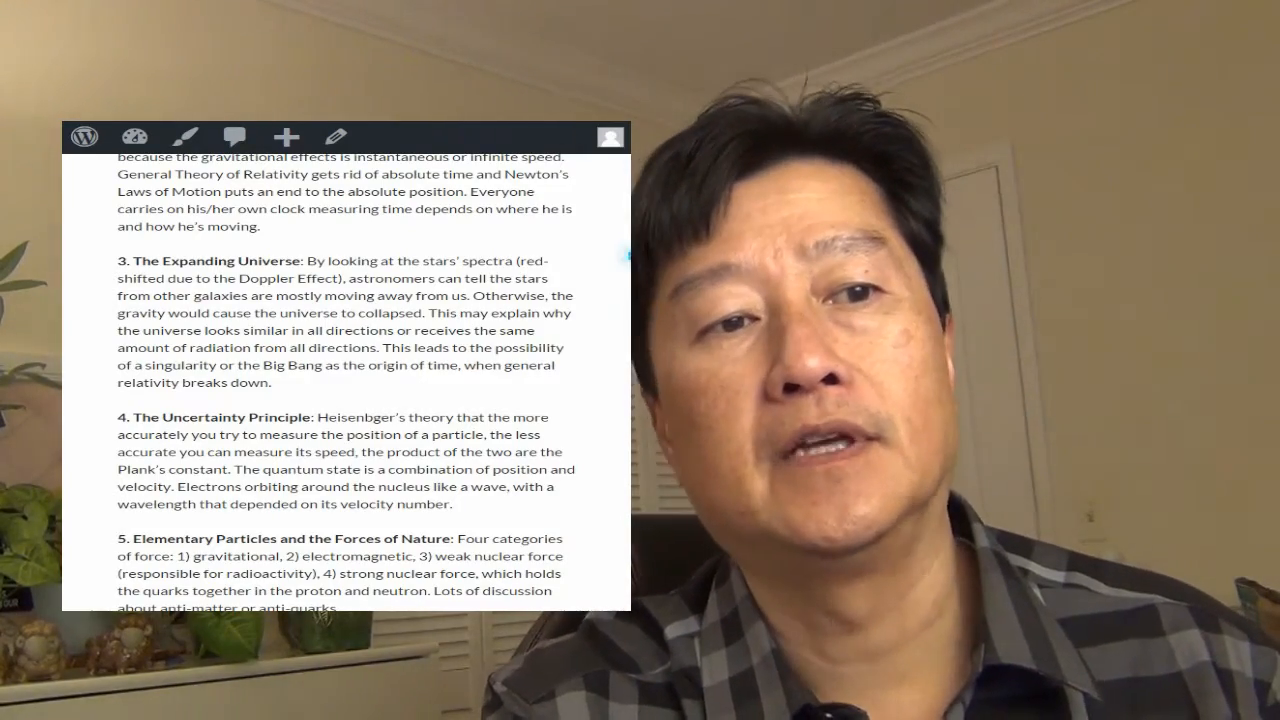
scroll(down, 3)
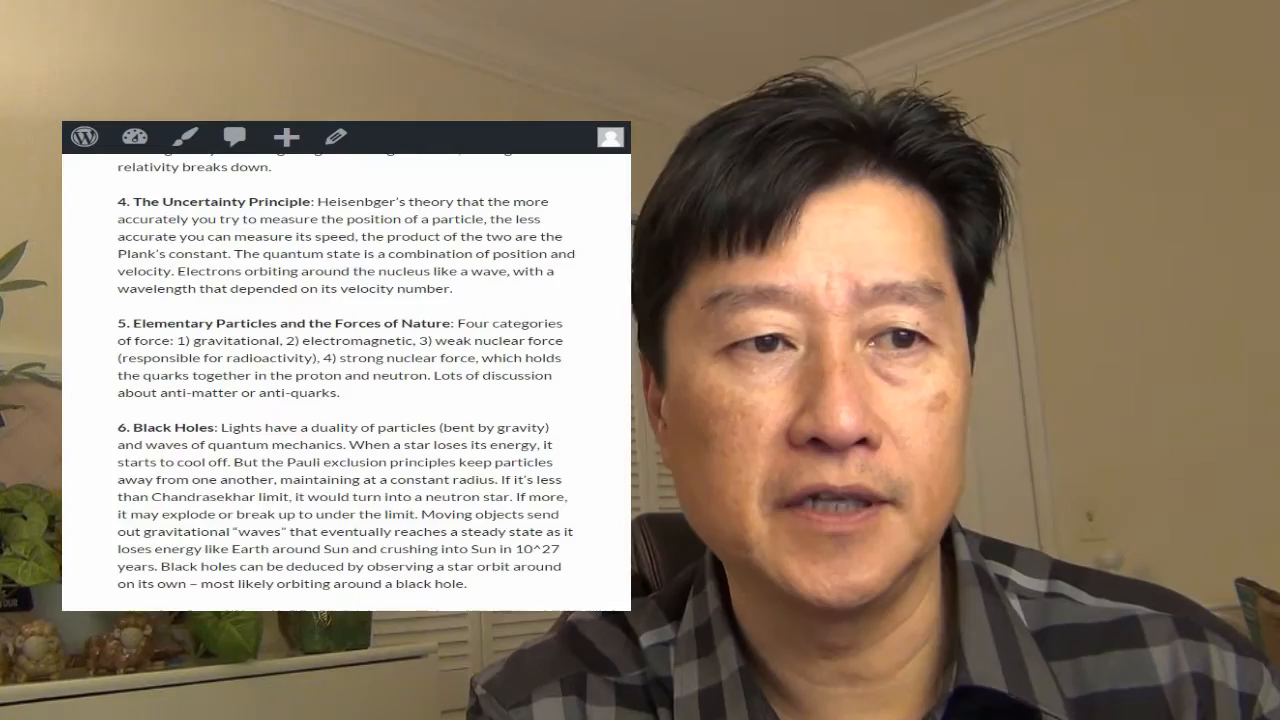
scroll(down, 3)
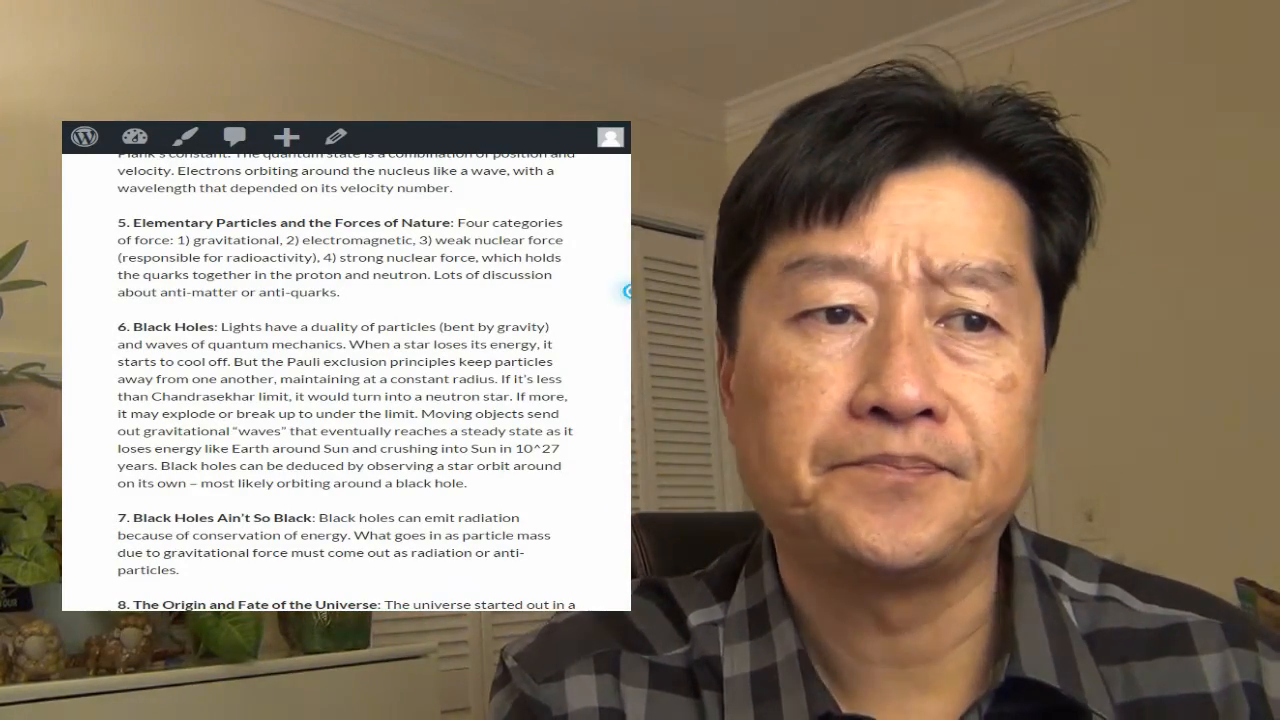
scroll(down, 3)
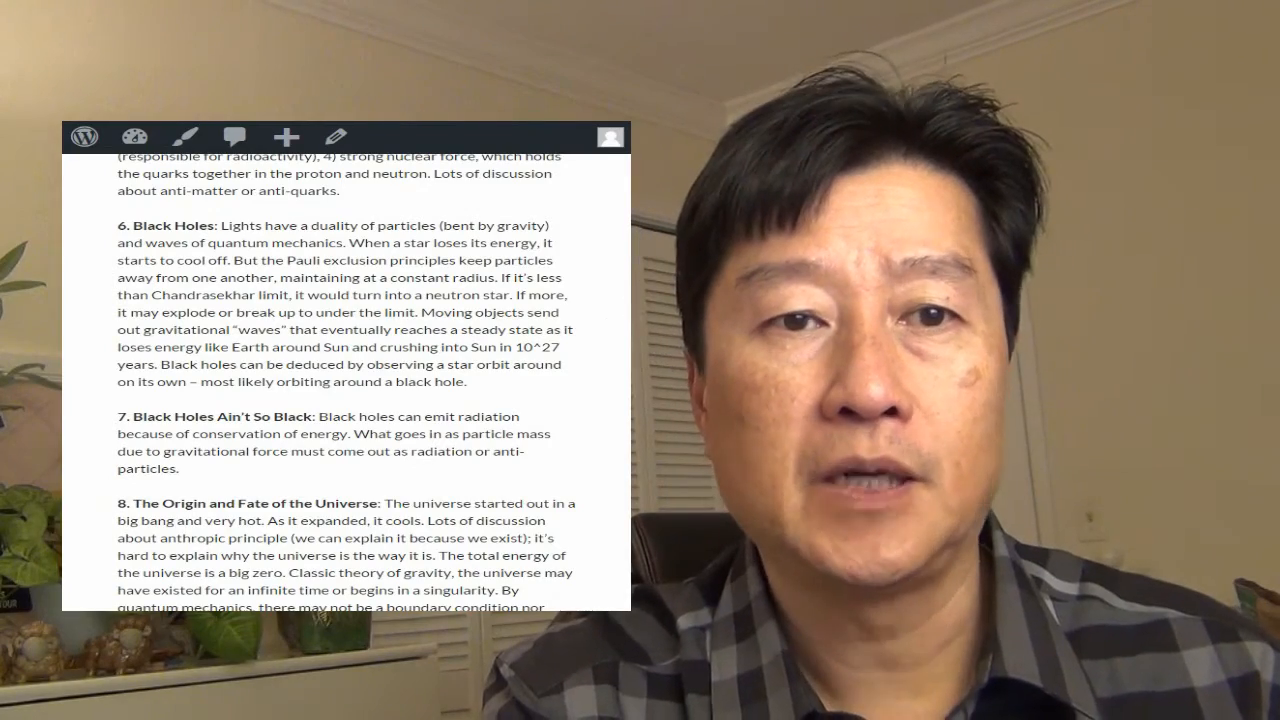
scroll(down, 3)
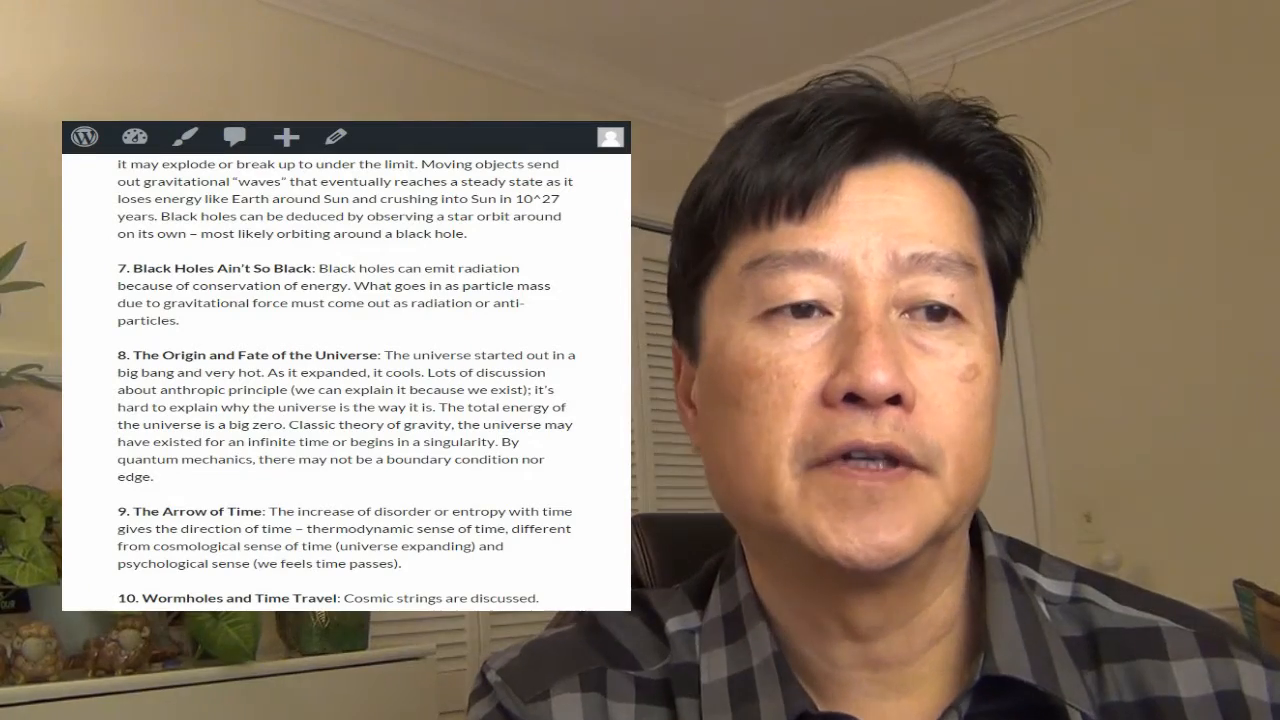
scroll(down, 3)
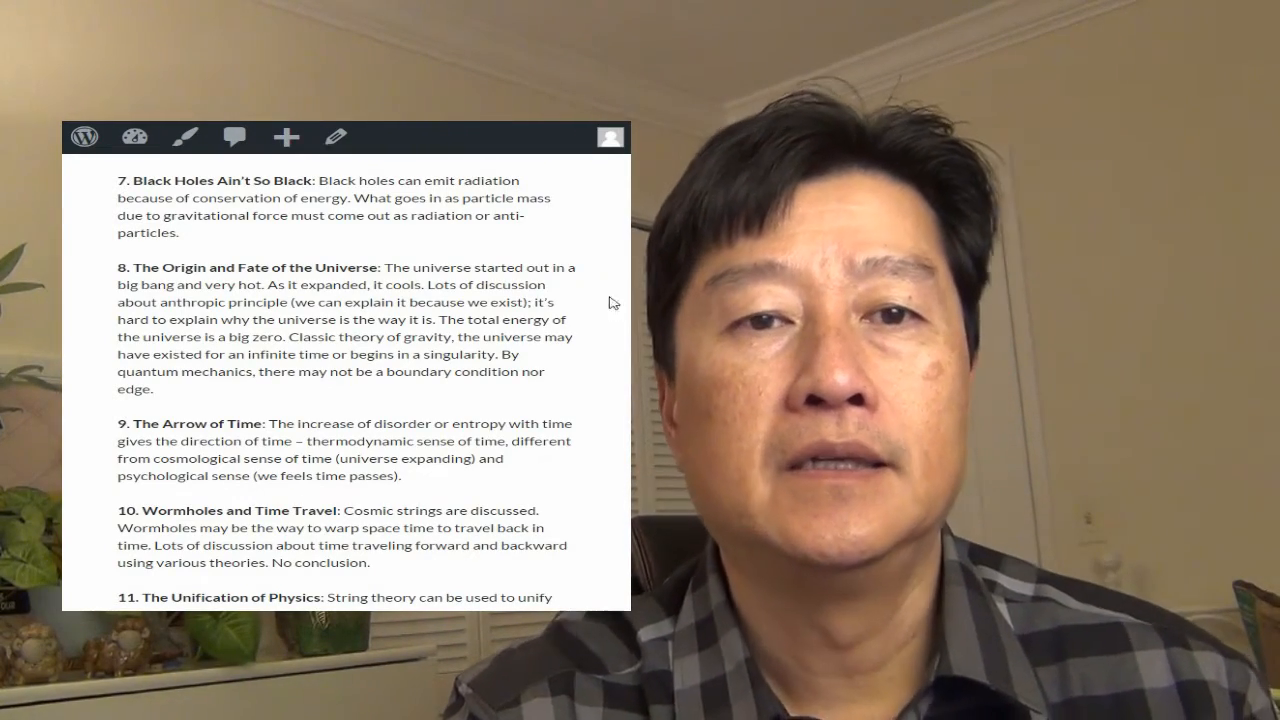
scroll(down, 3)
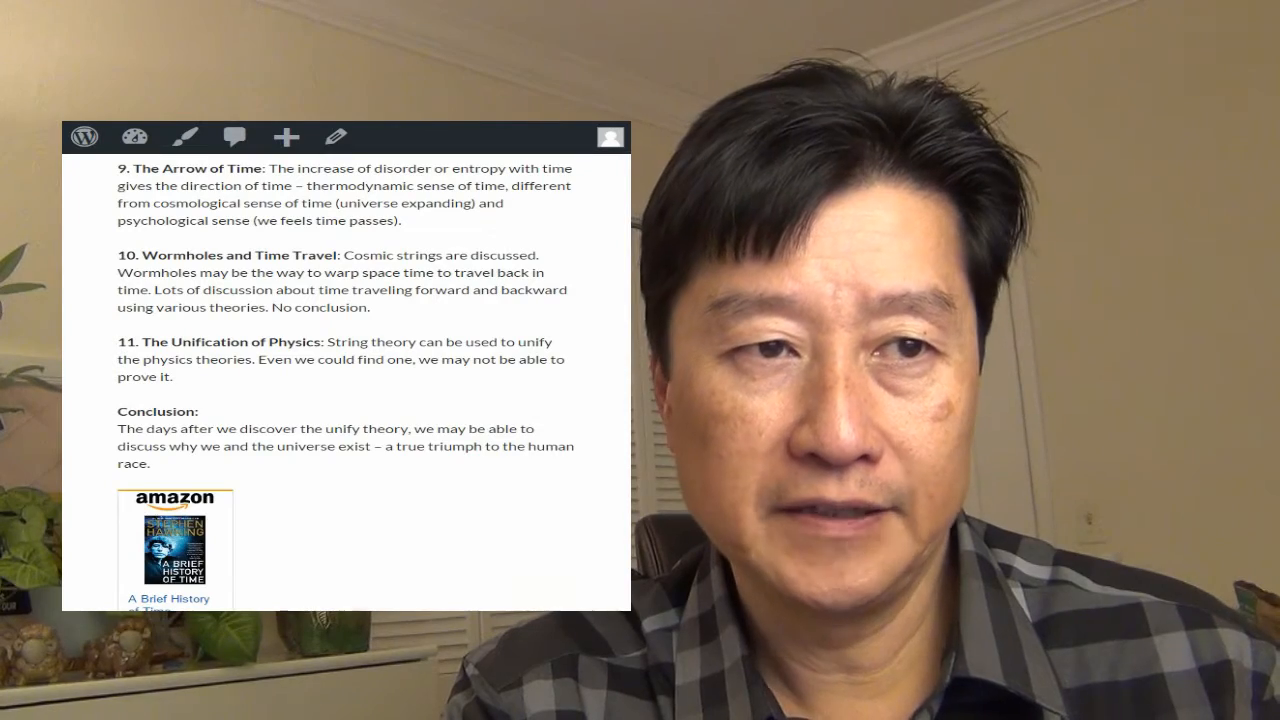
scroll(down, 3)
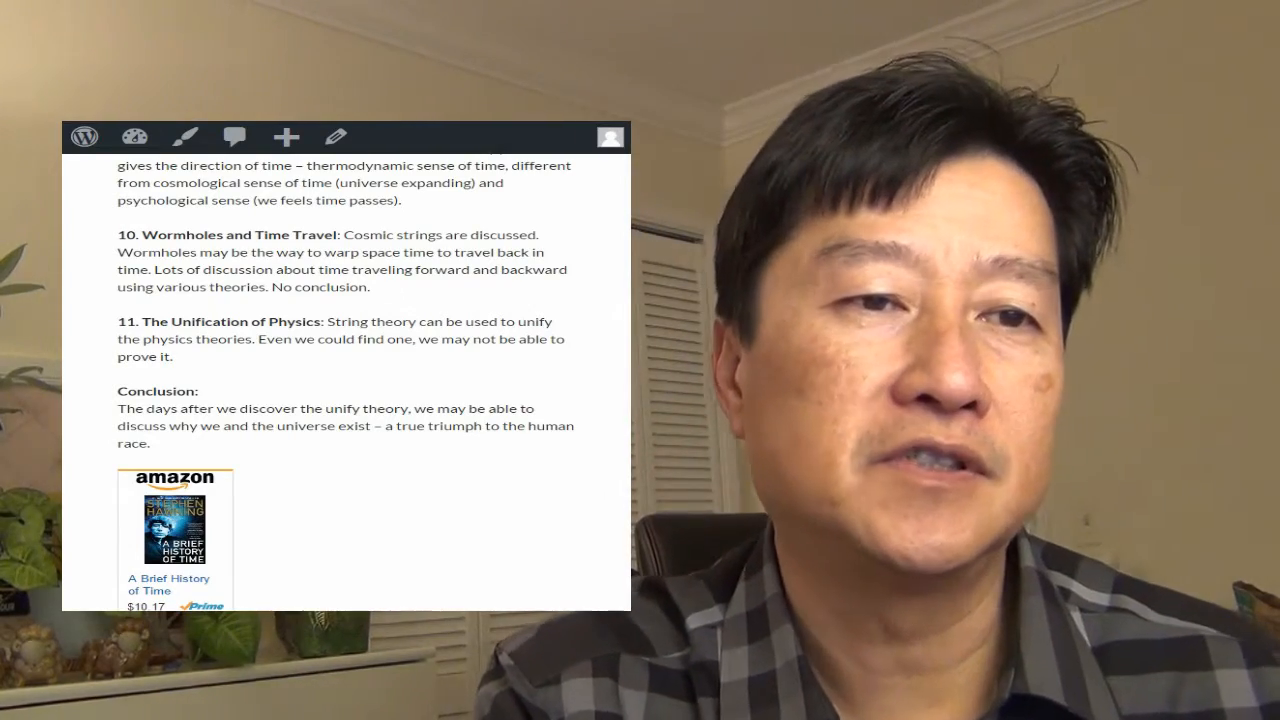
scroll(down, 3)
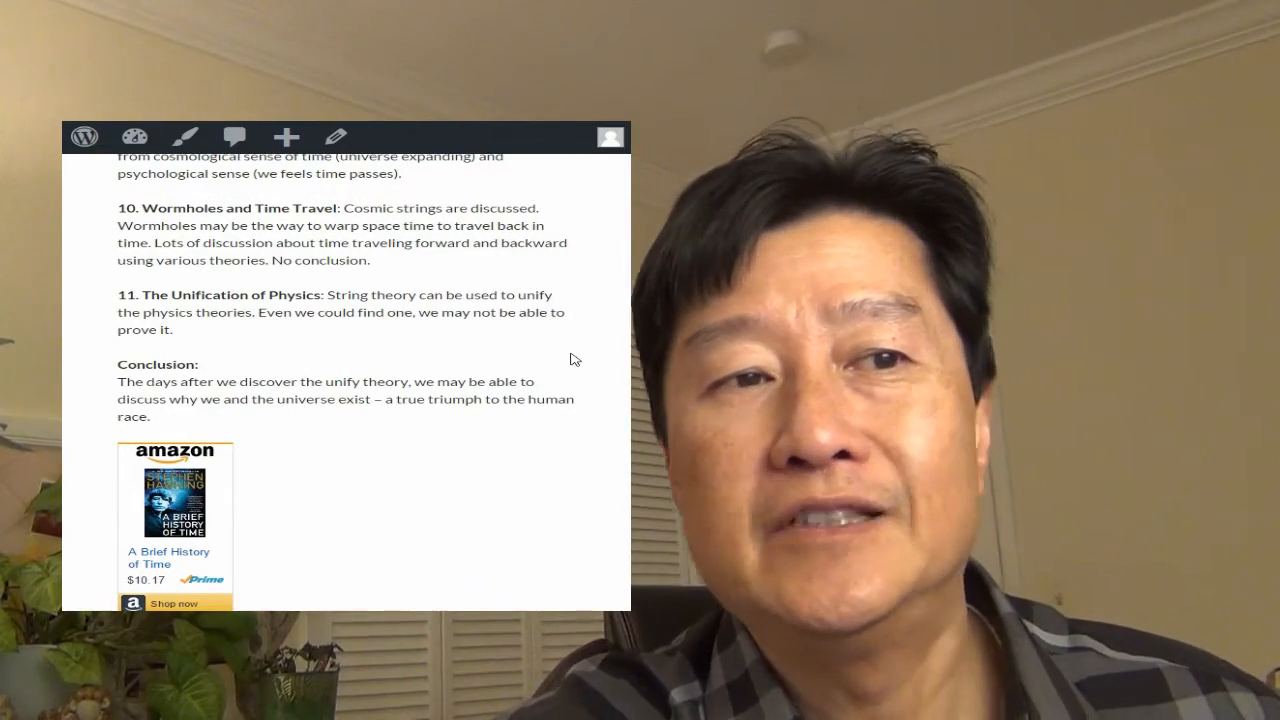